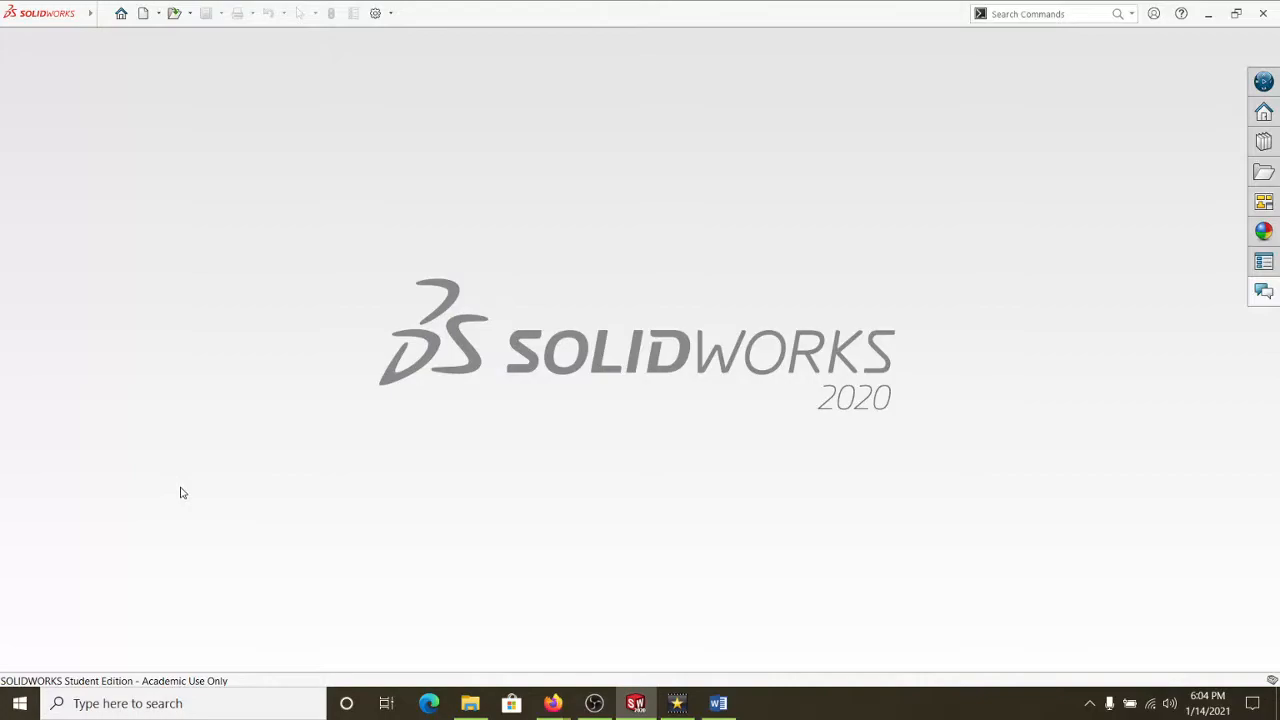
pyautogui.moveTo(398, 241)
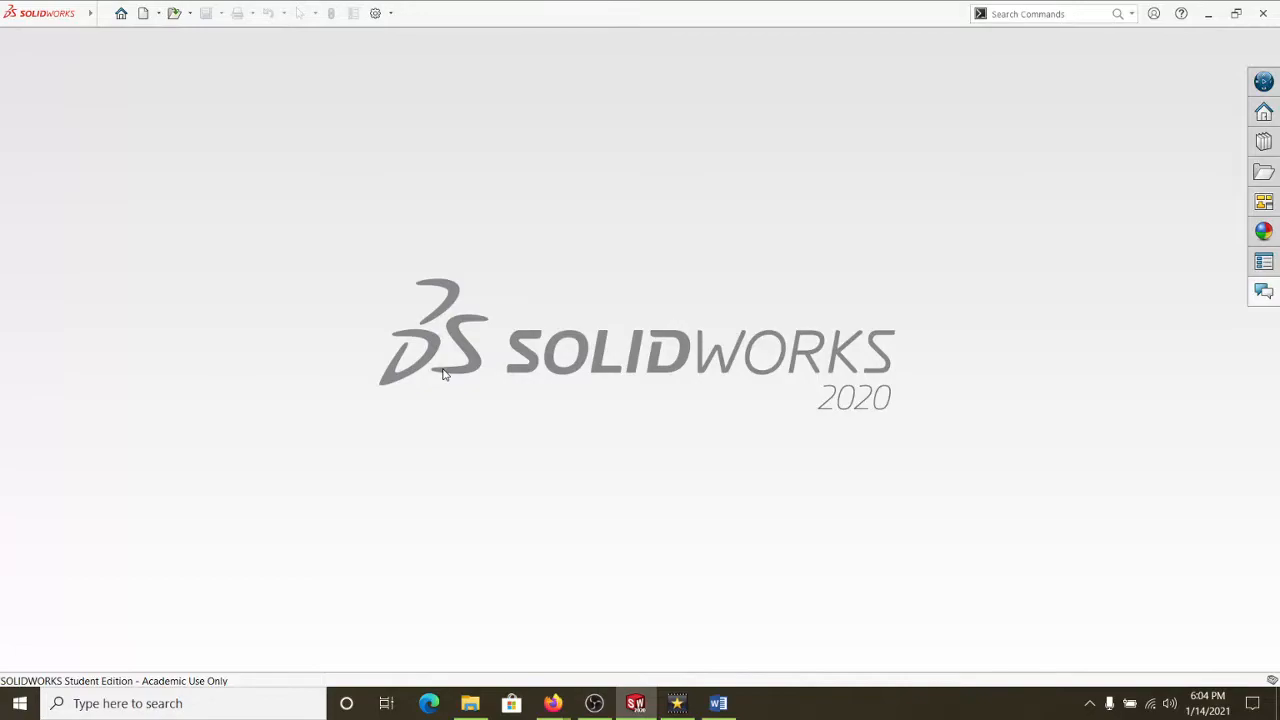
pyautogui.moveTo(490, 378)
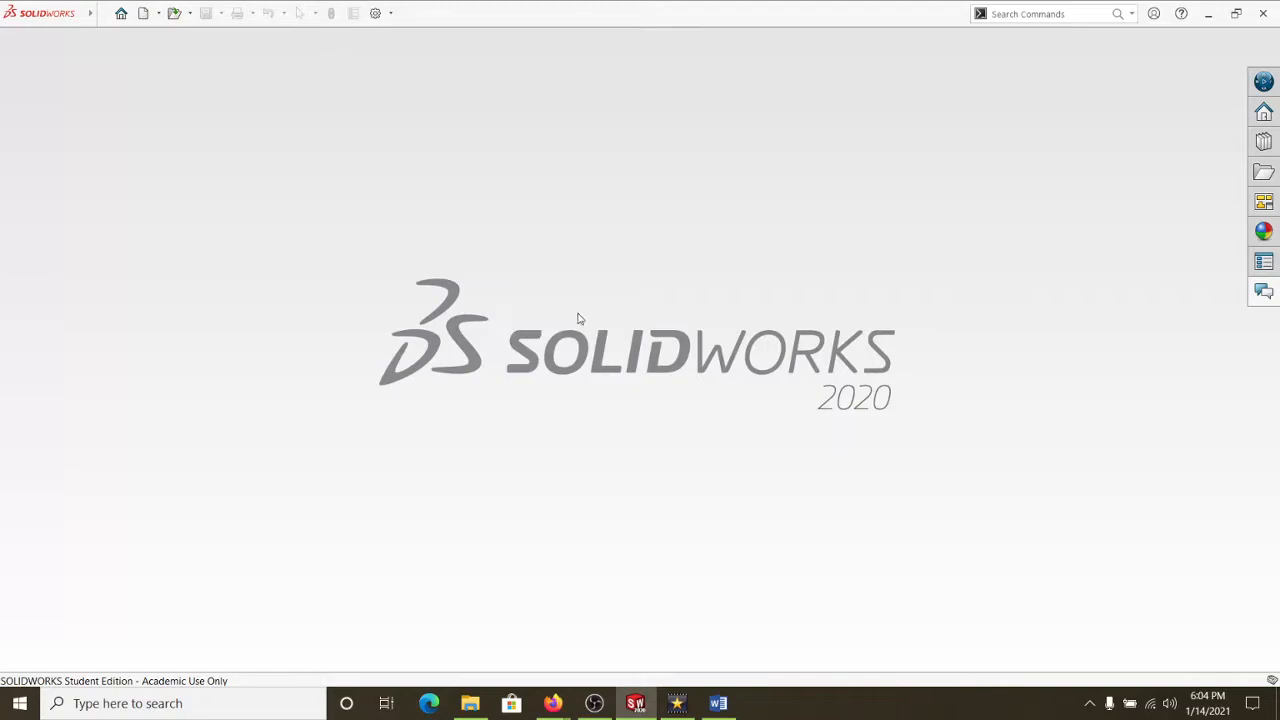
pyautogui.moveTo(603, 368)
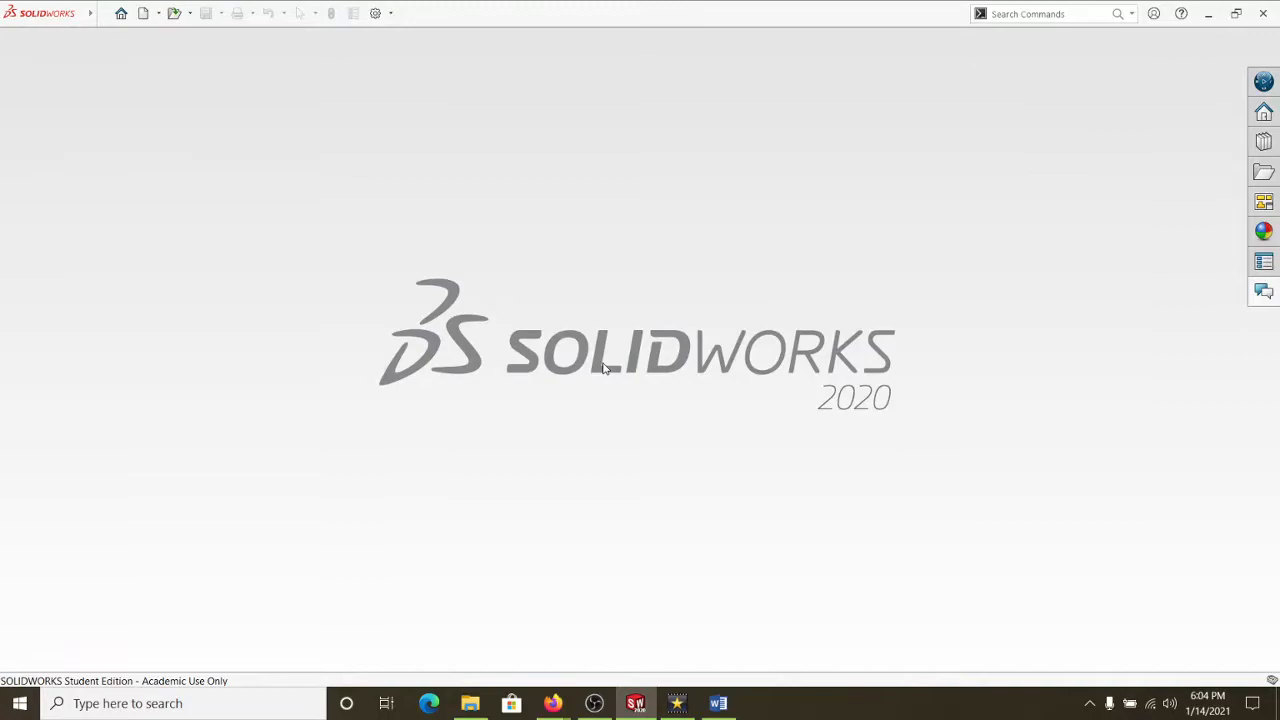
pyautogui.moveTo(585, 393)
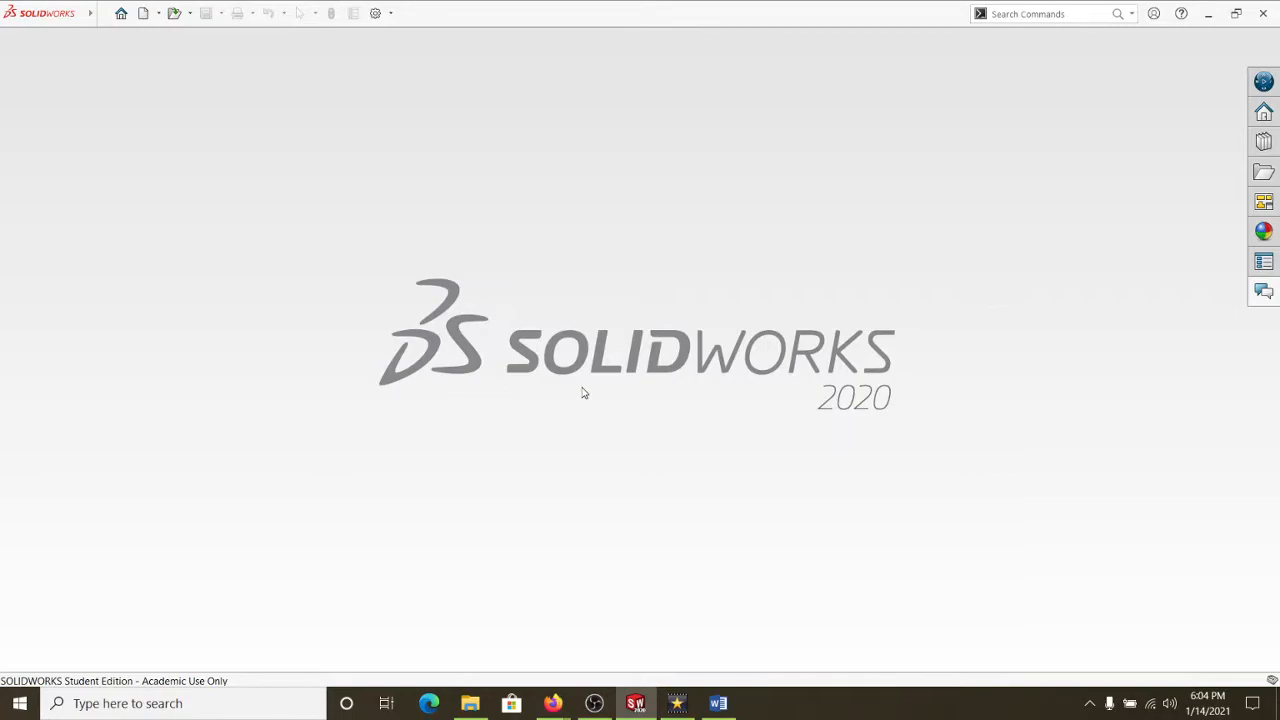
pyautogui.moveTo(360, 207)
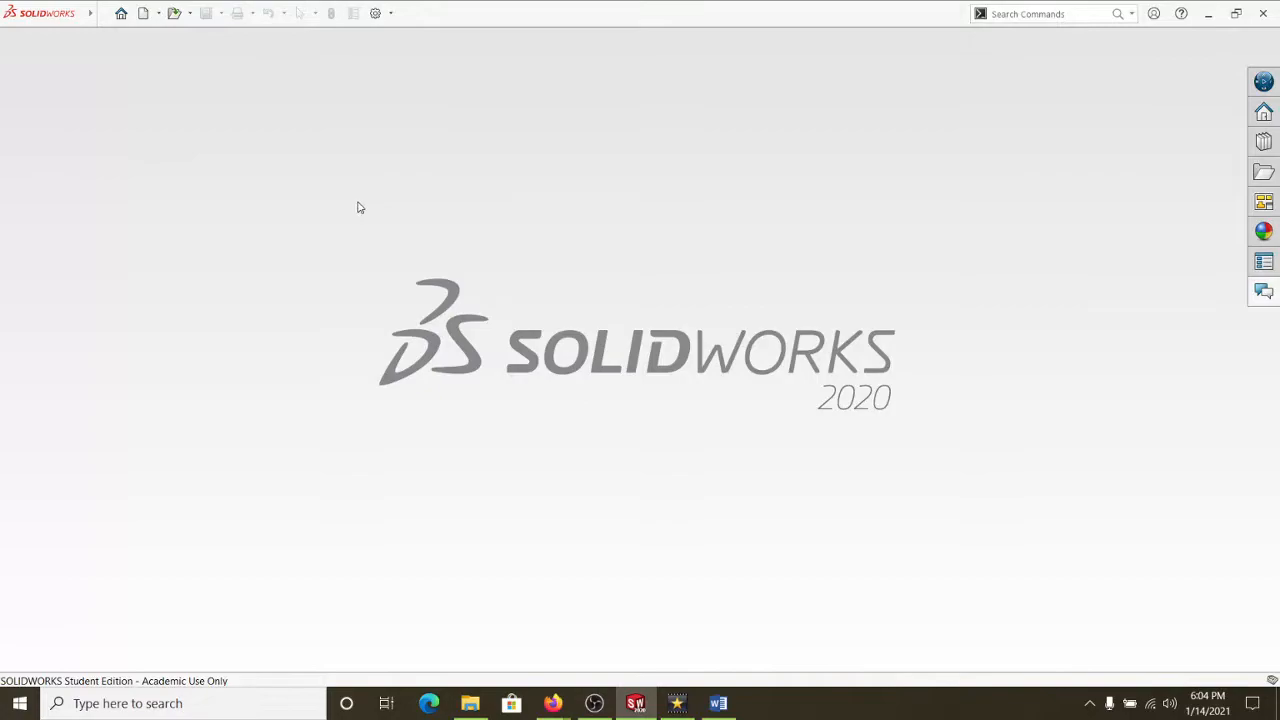
# Create a new part and sketch a rectangle dimensioned 6.00 by 1.00 inches
pyautogui.click(143, 13)
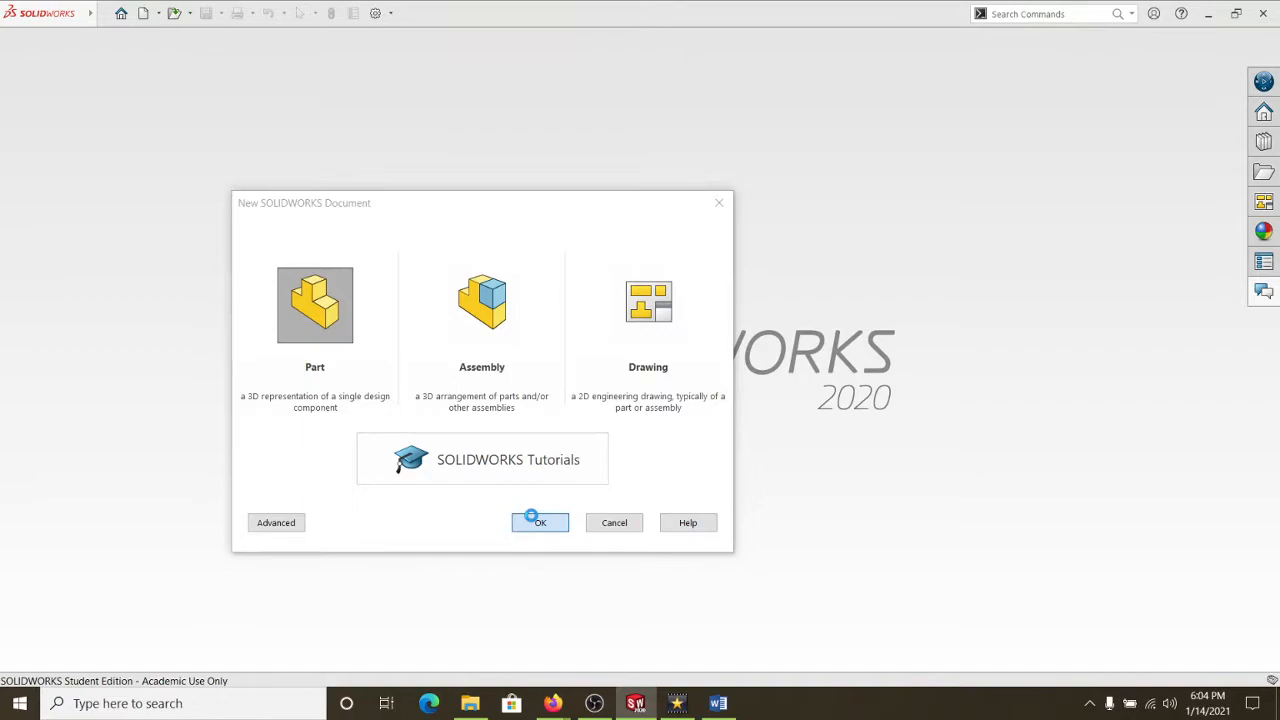
pyautogui.click(540, 522)
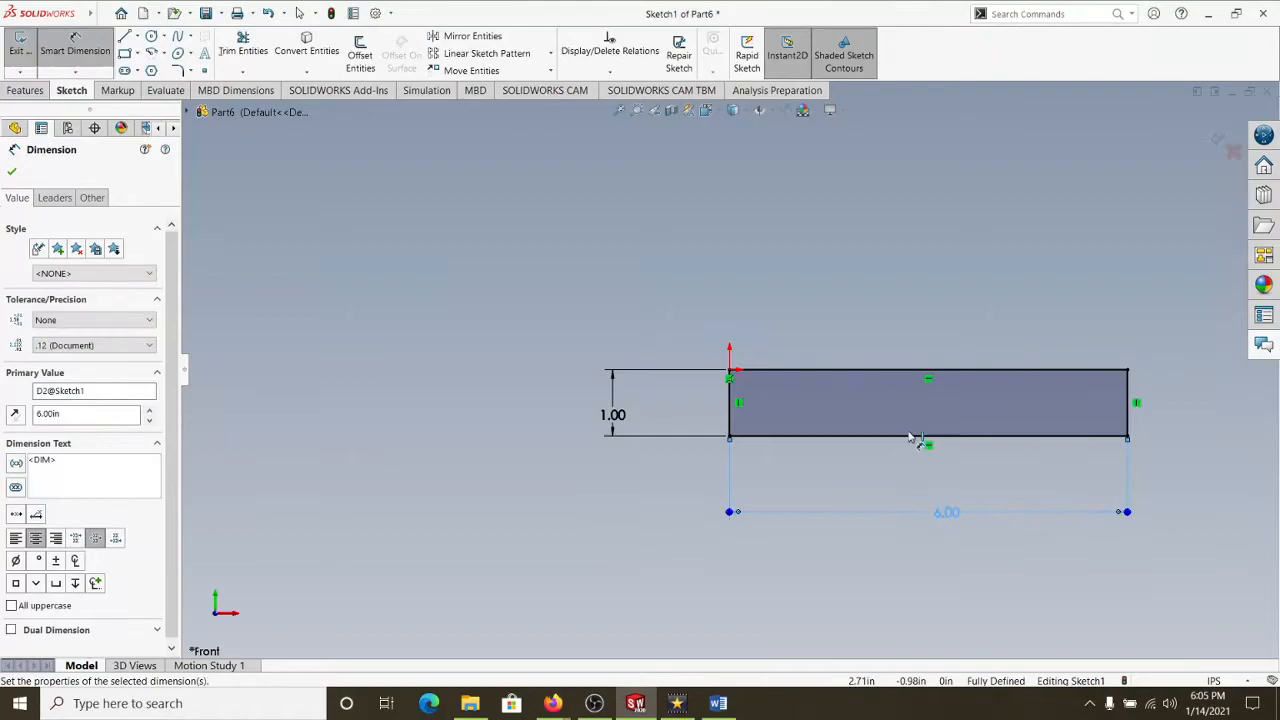
pyautogui.click(27, 50)
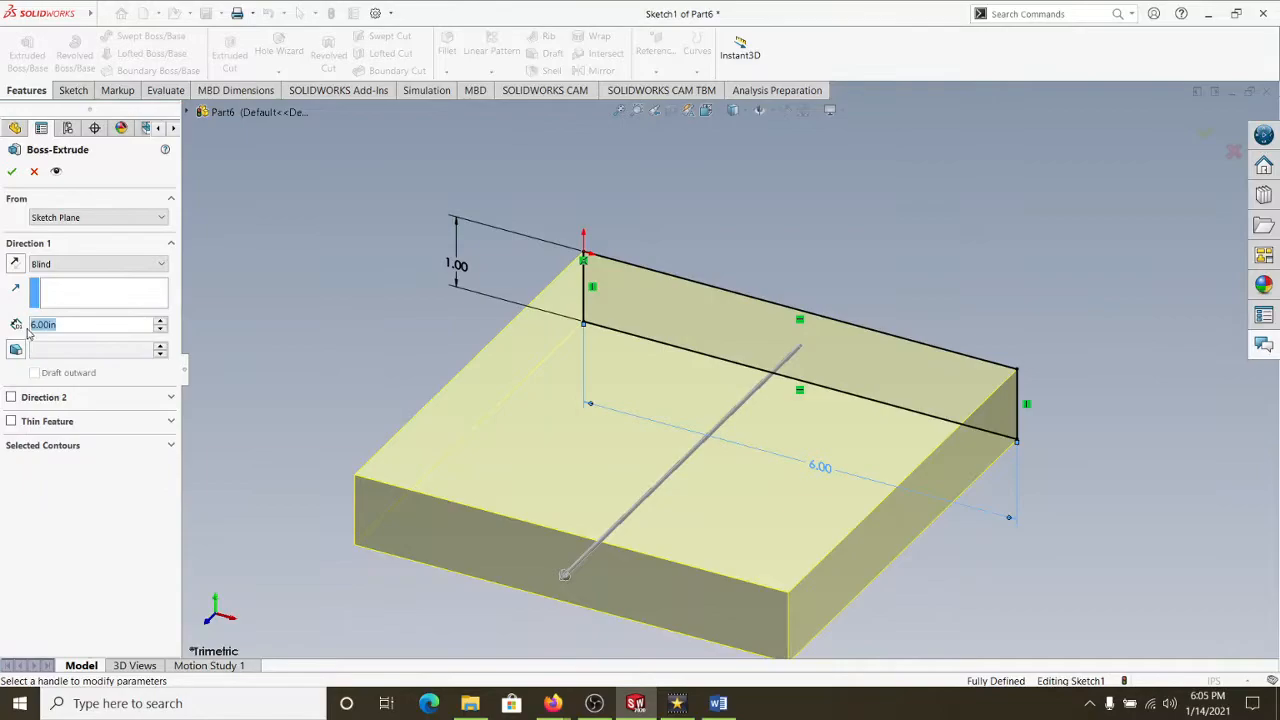
# Set the Blind extrusion depth to 6 inches, producing a 6 × 1 × 6 inch block
pyautogui.click(11, 171)
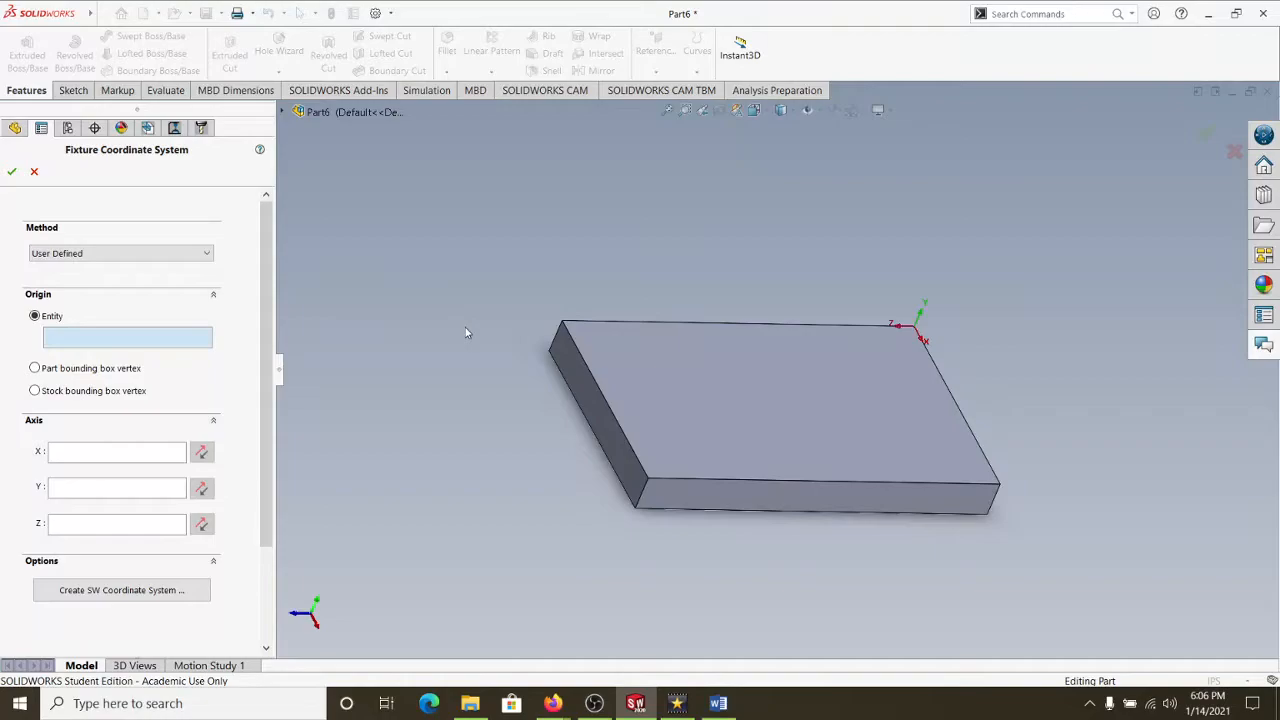
pyautogui.moveTo(915, 330)
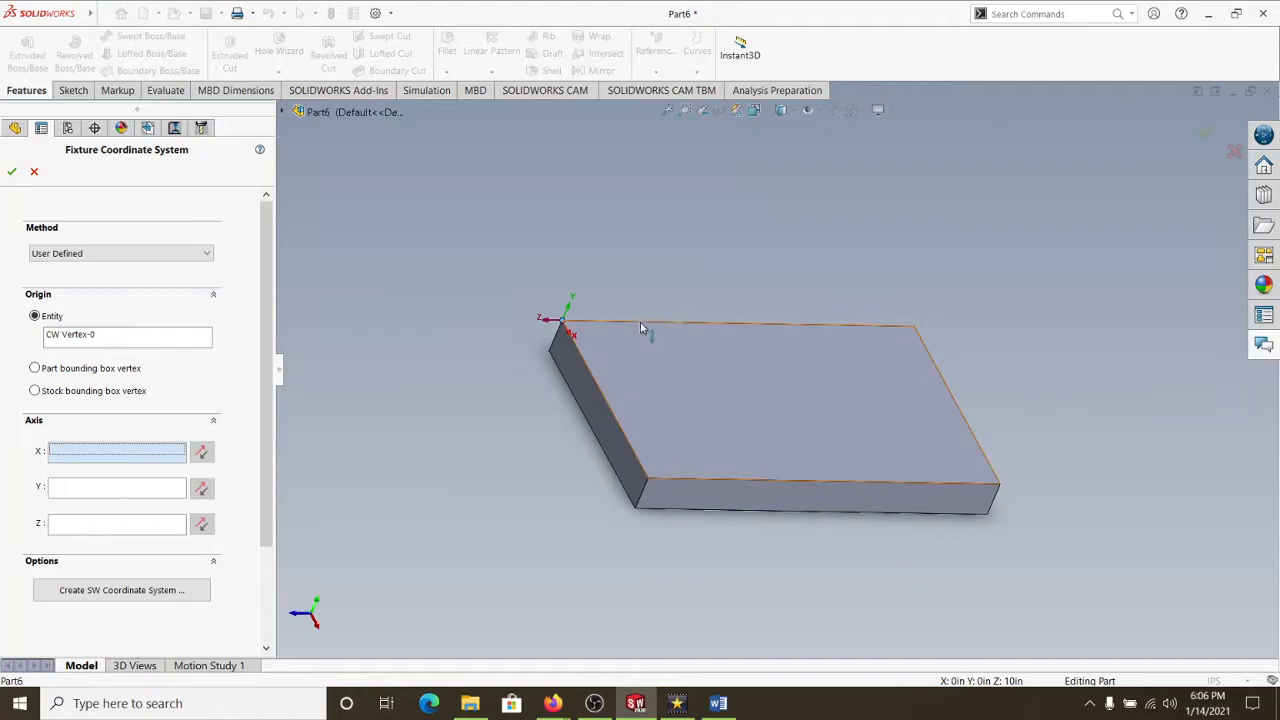
# Place the fixture origin on a top corner vertex and a top edge as X axis
pyautogui.click(617, 410)
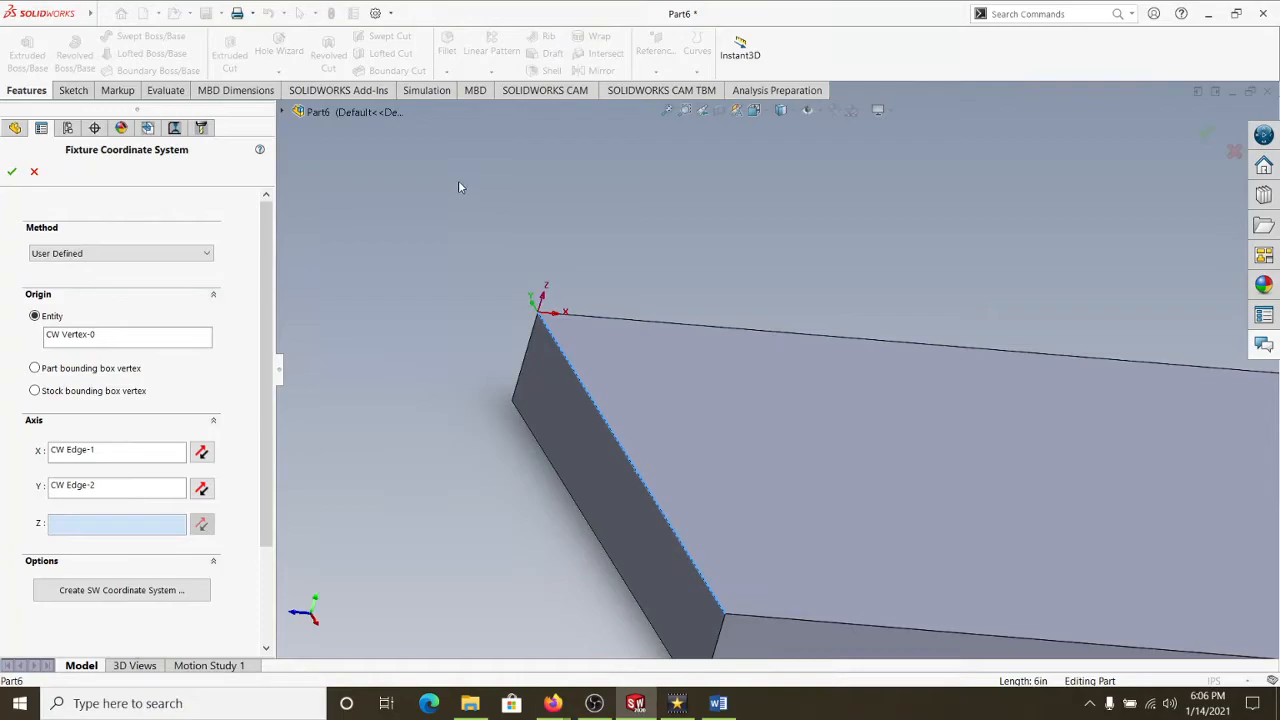
pyautogui.moveTo(603, 151)
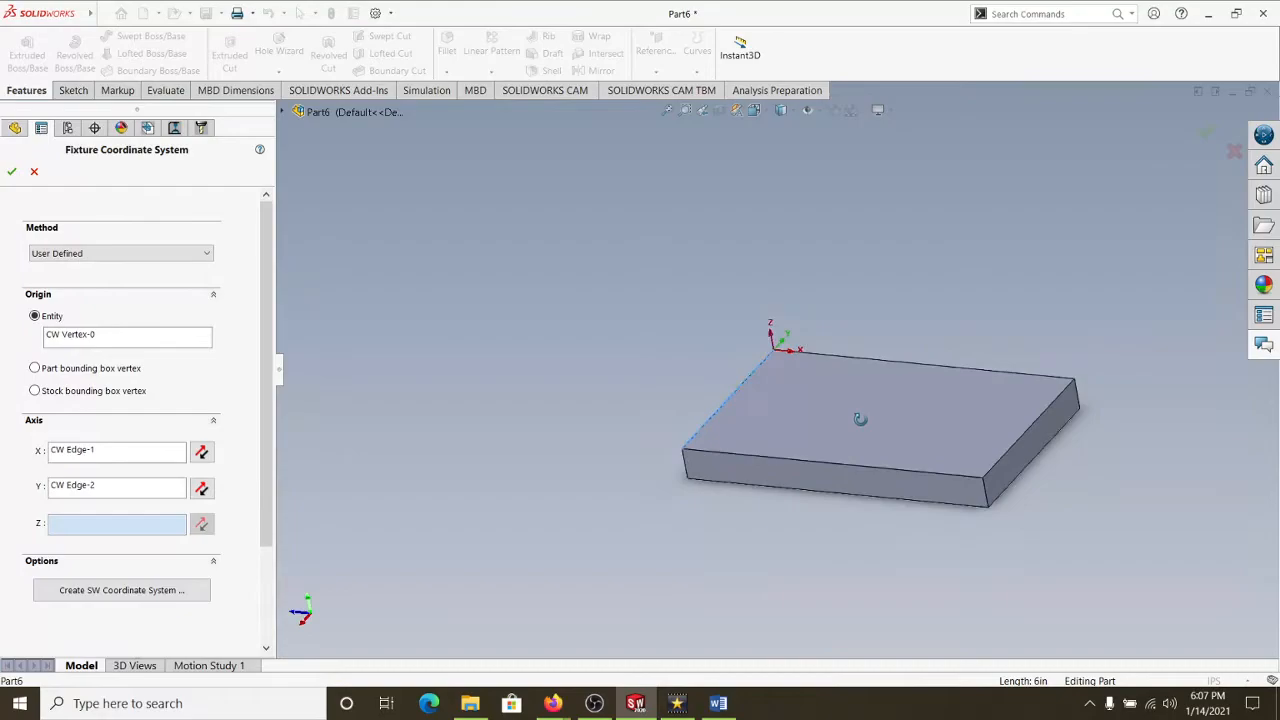
# Assign a top edge to the Y axis, then switch to the Word G-code quiz
pyautogui.click(12, 171)
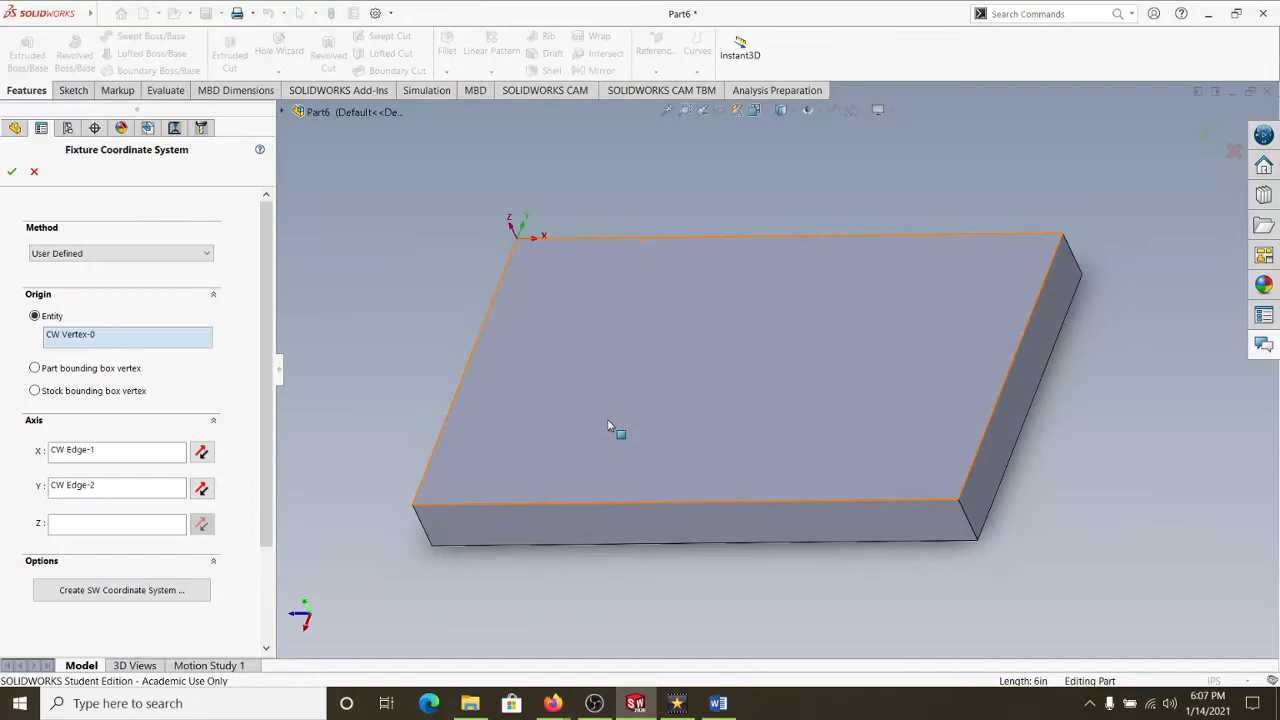
pyautogui.moveTo(610, 425); pyautogui.dragTo(636, 381)
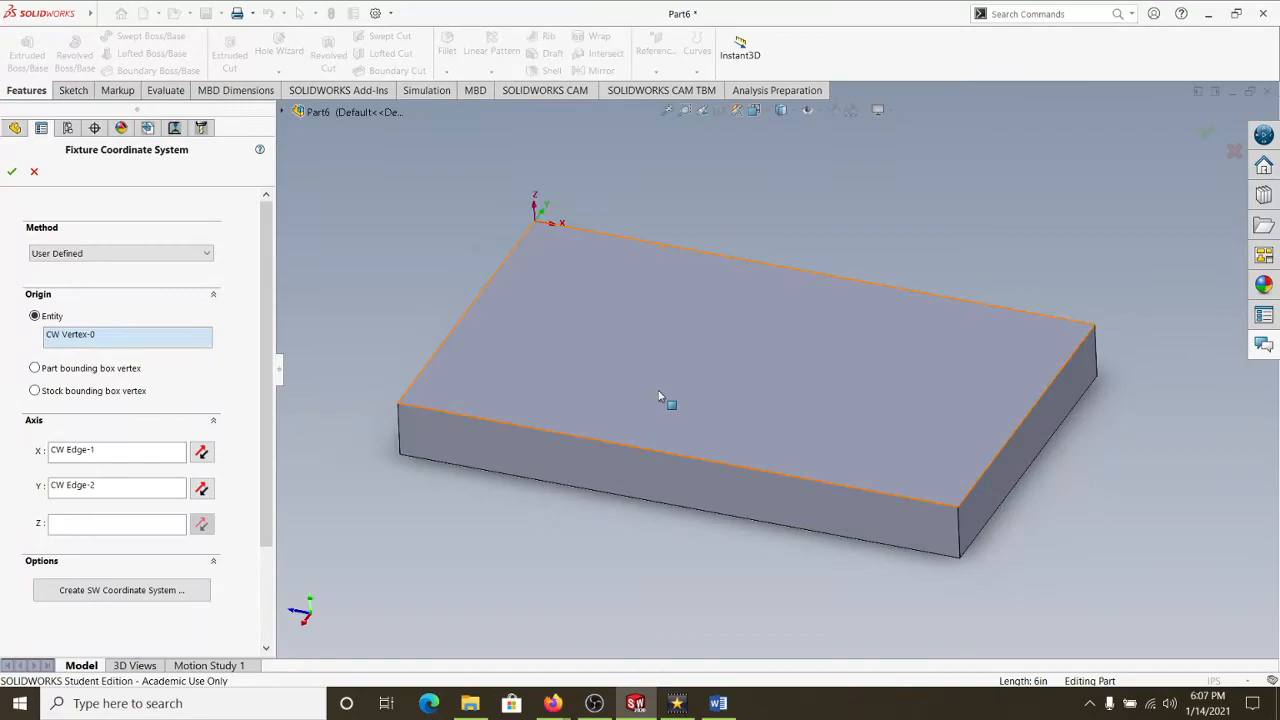
pyautogui.click(718, 703)
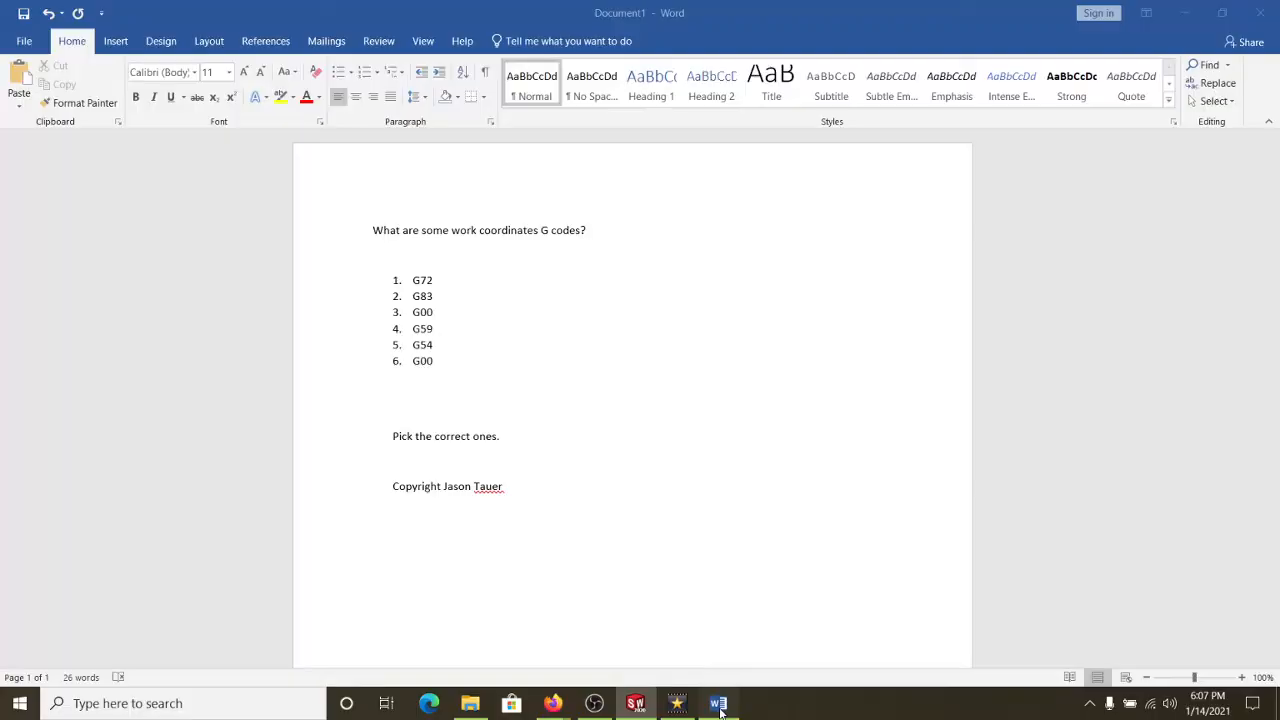